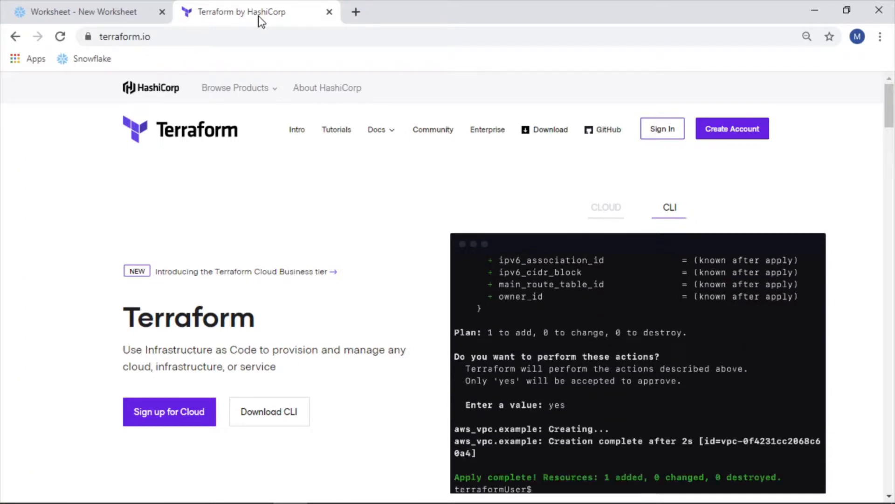
# Switch browser tabs to the Snowflake worksheet and back to the Terraform website.
pyautogui.click(605, 207)
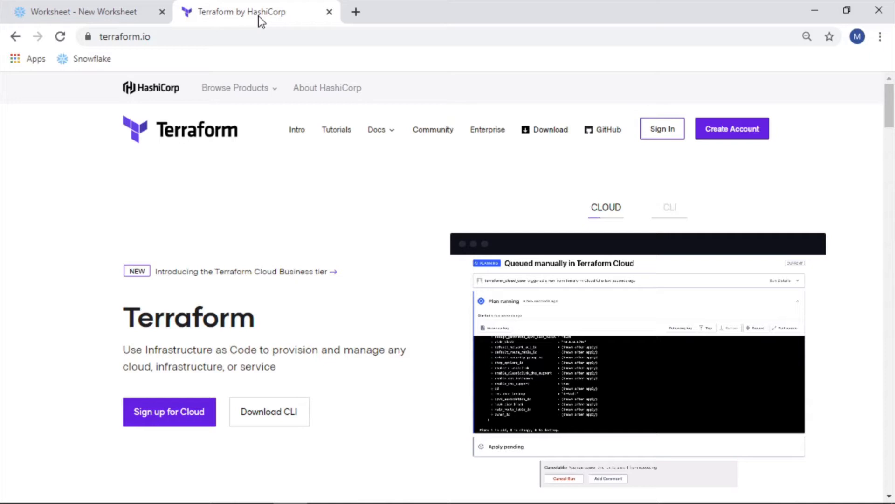
pyautogui.click(669, 207)
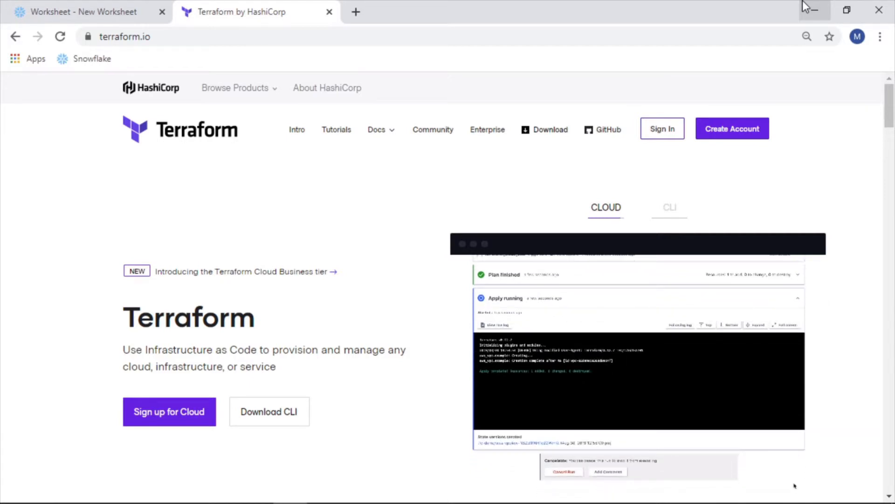
pyautogui.click(668, 207)
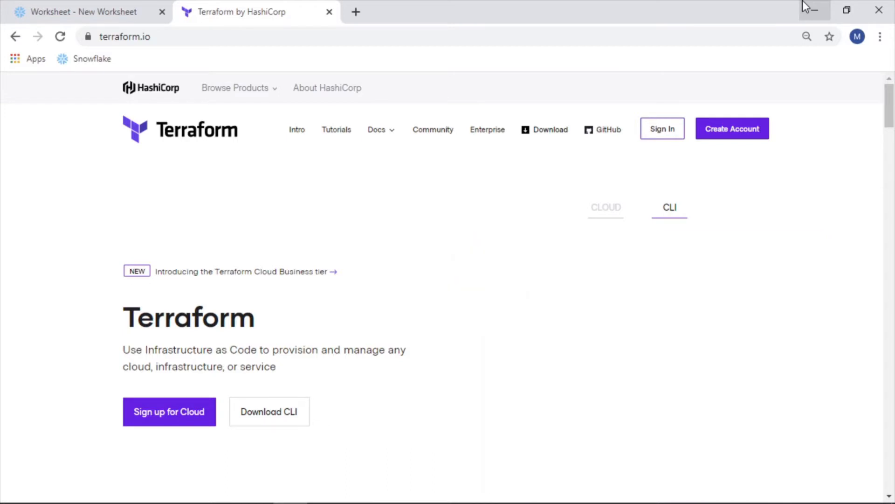
pyautogui.click(605, 207)
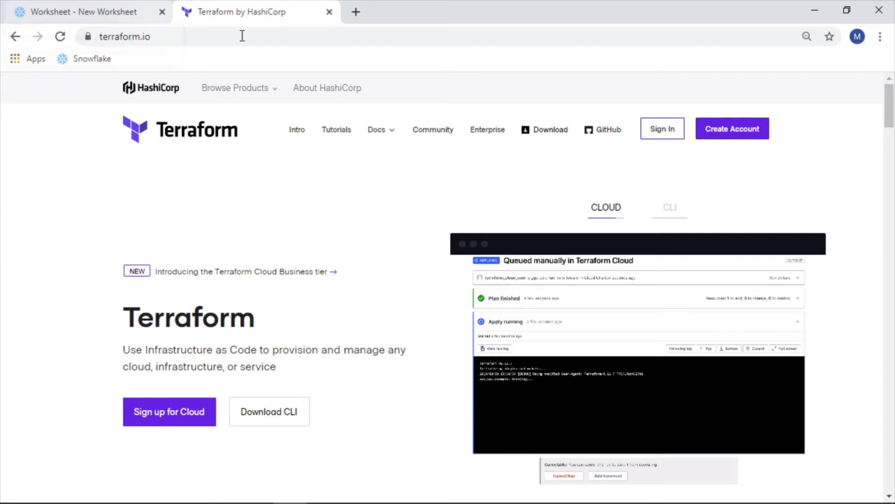
pyautogui.click(86, 11)
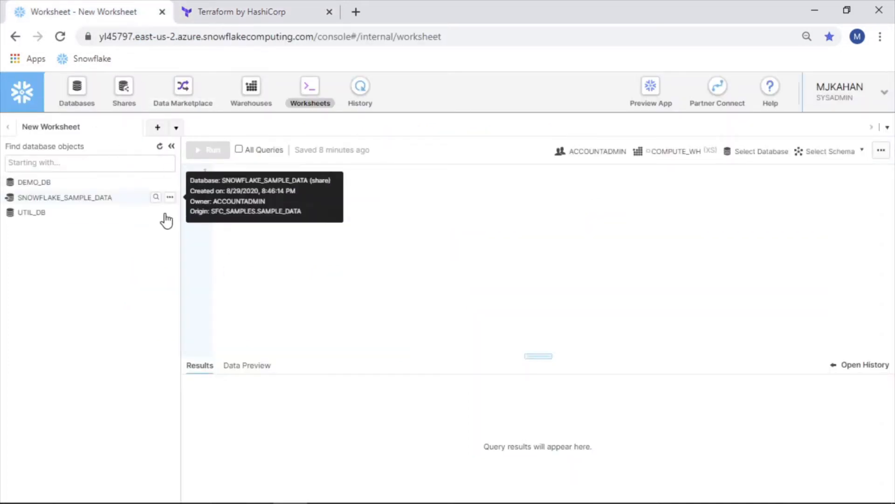
pyautogui.moveTo(192, 208)
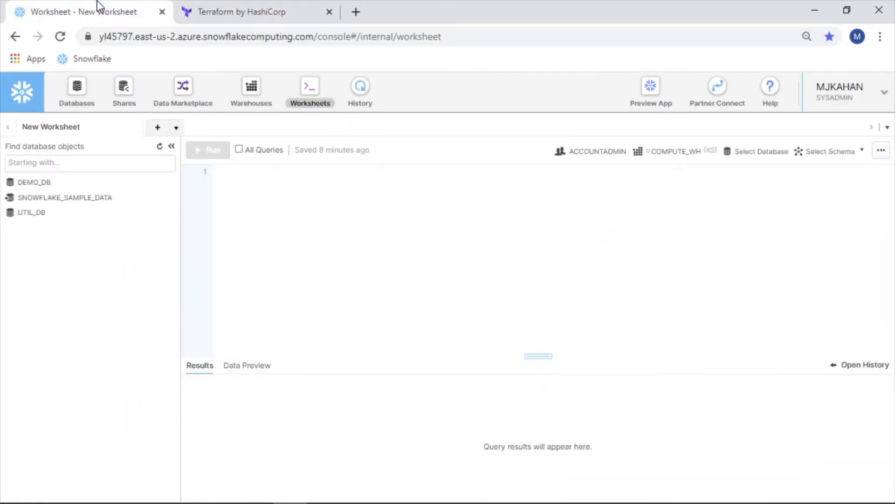
pyautogui.moveTo(486, 132)
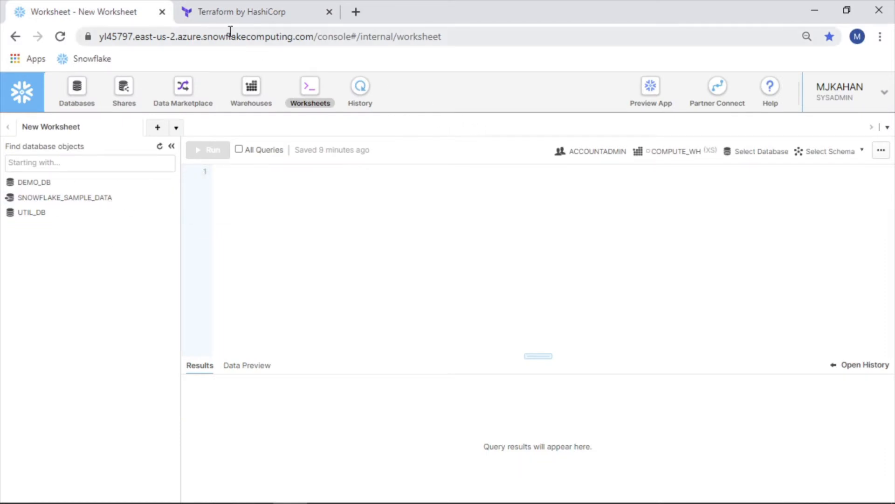
pyautogui.click(242, 12)
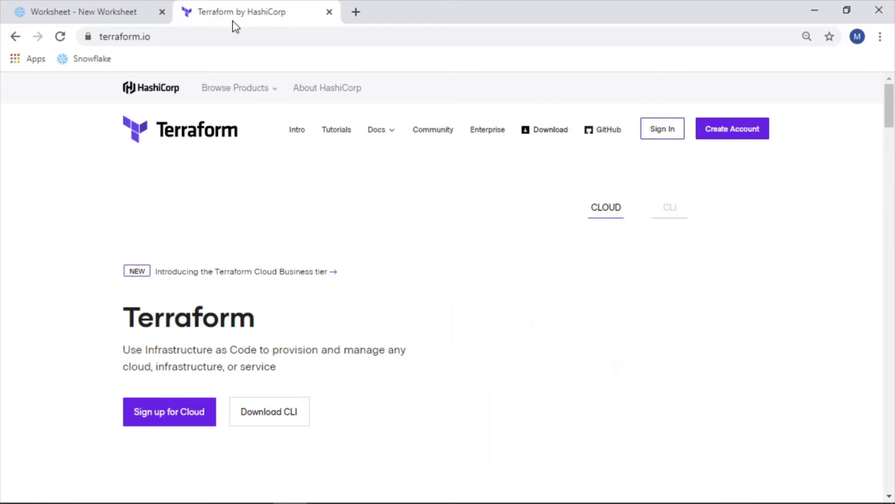
pyautogui.click(670, 207)
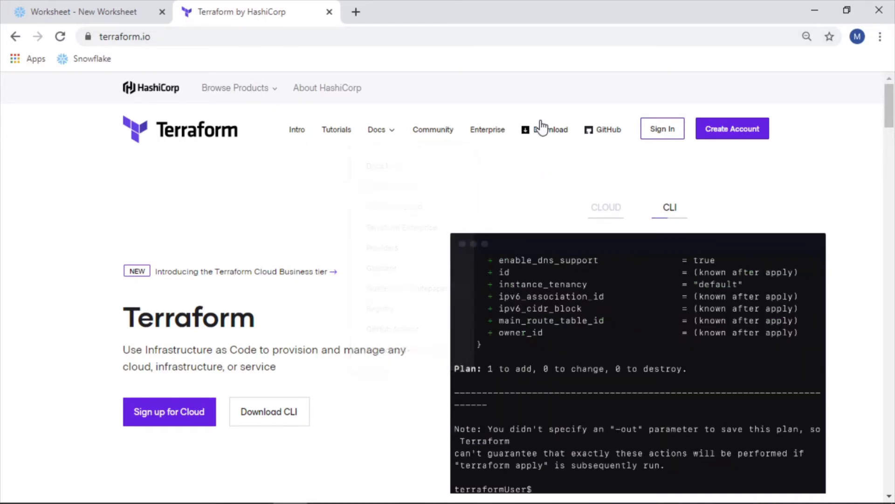
# Download the Terraform 0.13.5 Windows 64-bit package from the downloads page.
pyautogui.click(549, 129)
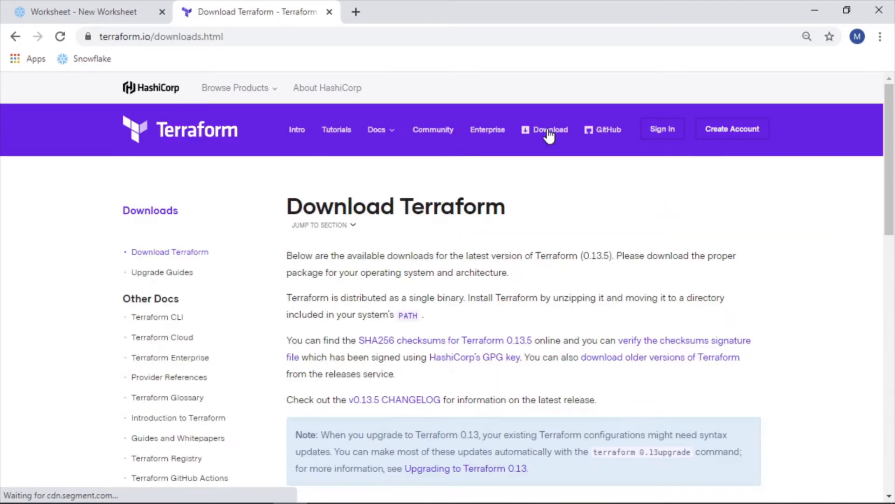
pyautogui.scroll(-3)
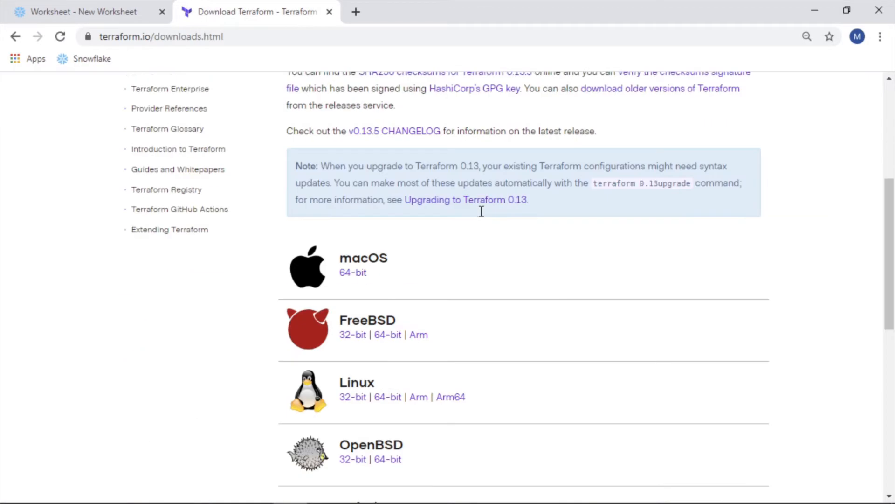
pyautogui.scroll(-3)
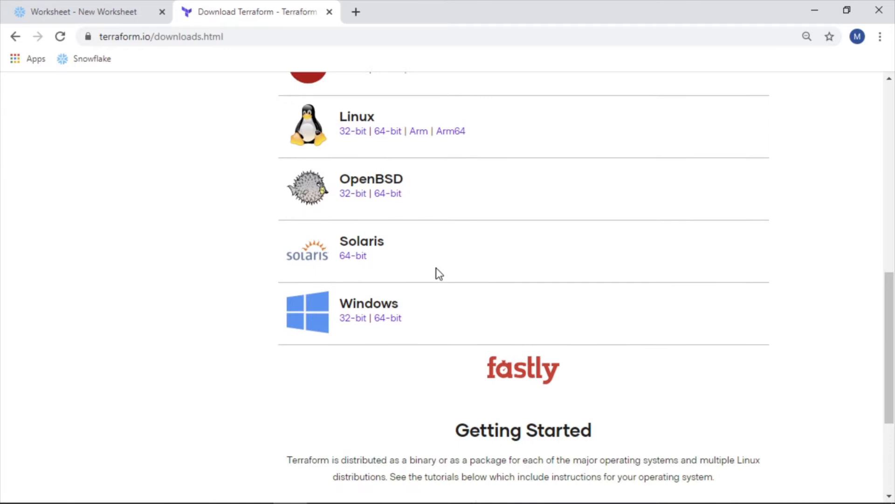
pyautogui.click(388, 362)
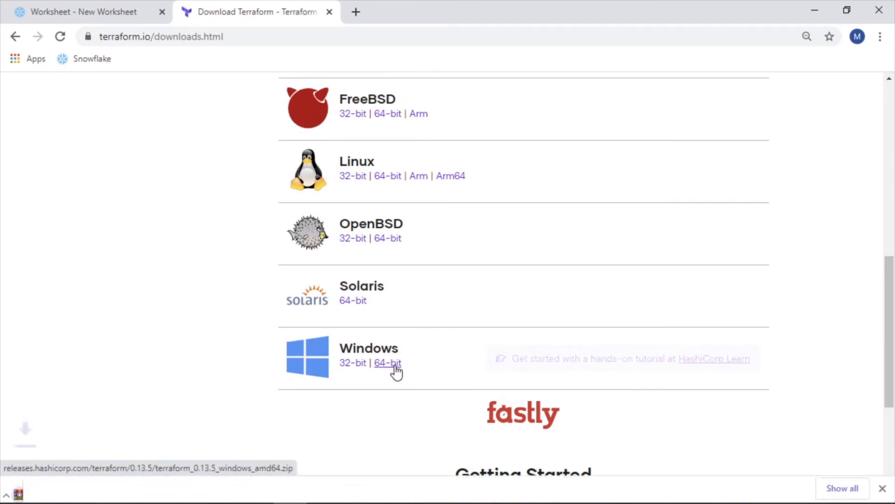
pyautogui.click(391, 362)
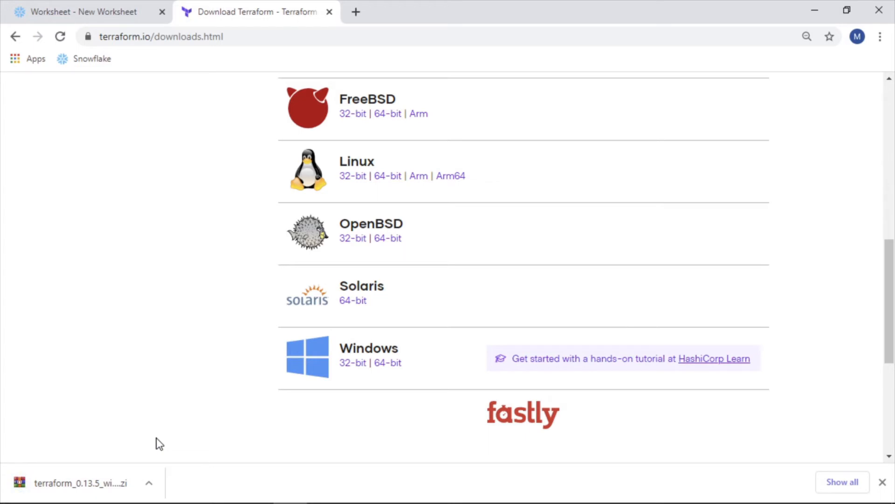
pyautogui.moveTo(80, 464)
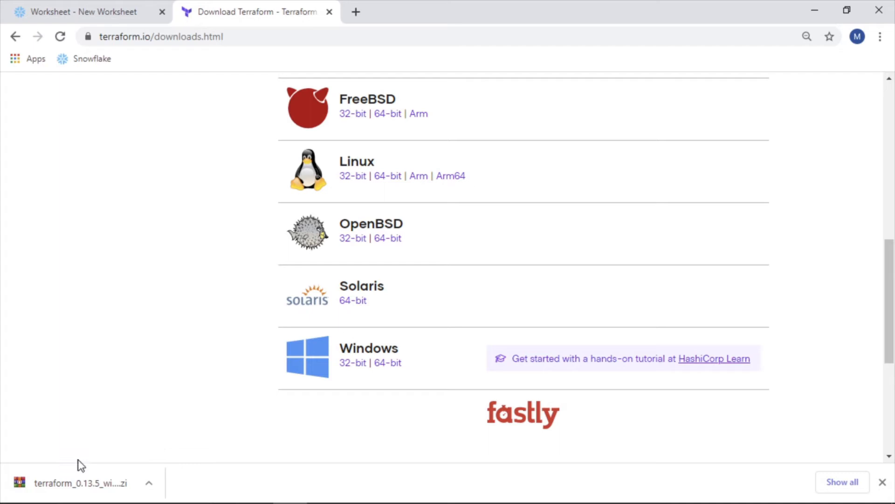
# Show the downloaded terraform_0.13.5_windows_amd64 zip in its Downloads folder.
pyautogui.click(149, 483)
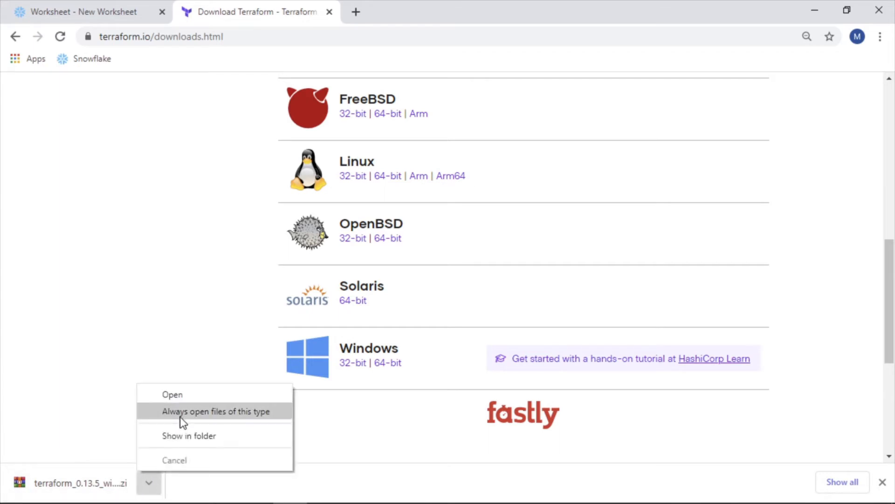
pyautogui.click(189, 436)
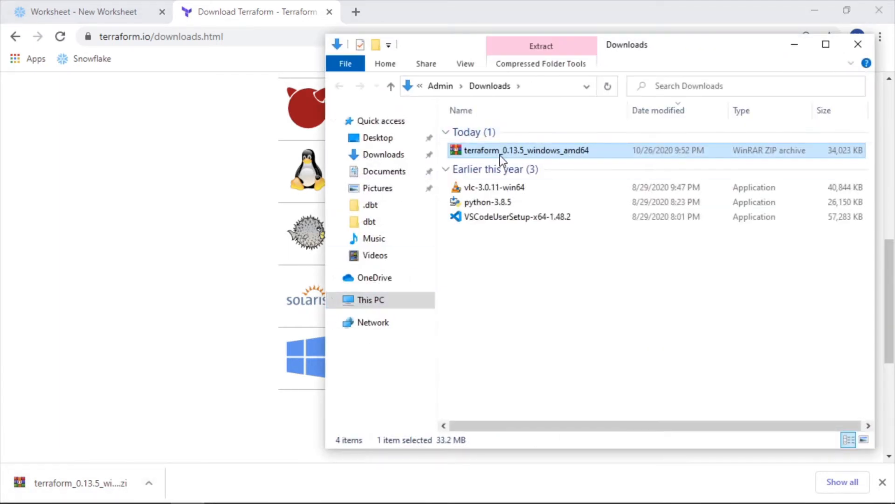
pyautogui.click(540, 64)
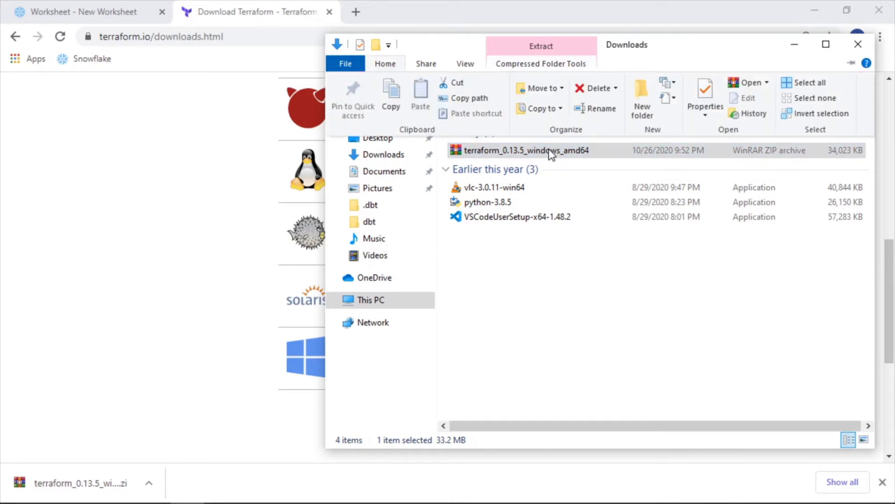
pyautogui.moveTo(550, 160)
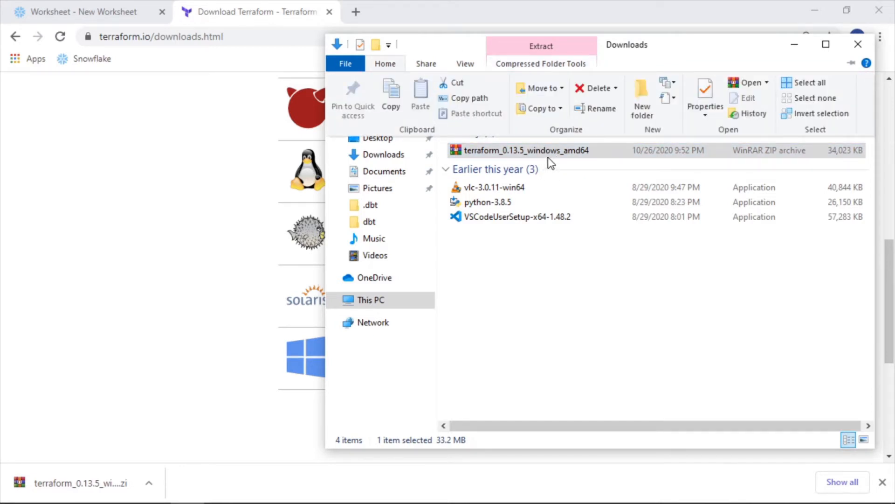
pyautogui.click(540, 63)
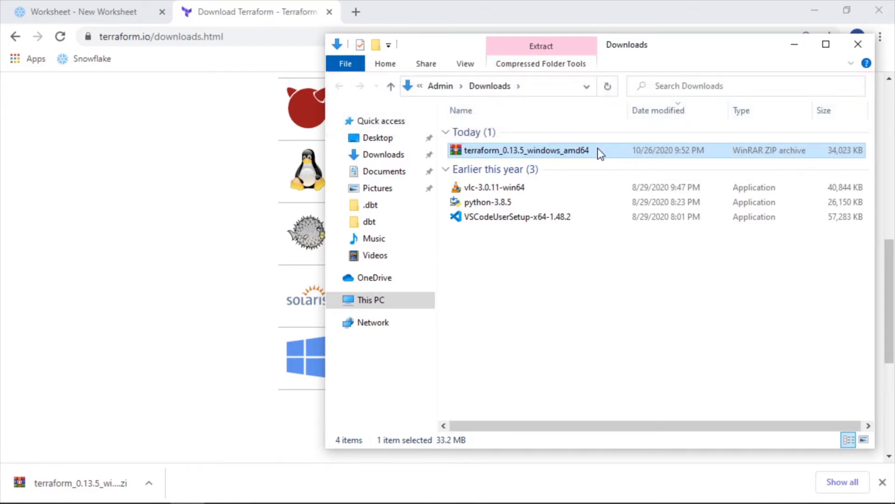
# Open the terraform_0.13.5_windows_amd64 zip and show the Compressed Folder Tools Extract options.
pyautogui.doubleClick(524, 150)
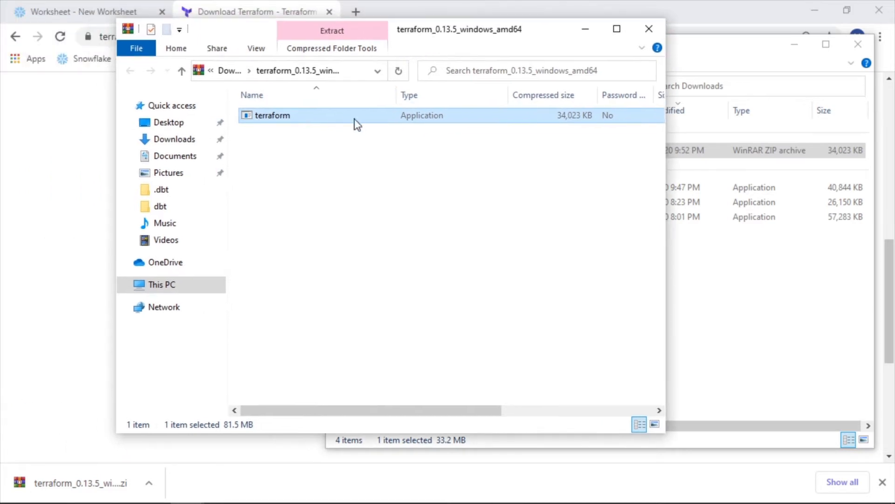
pyautogui.moveTo(332, 122)
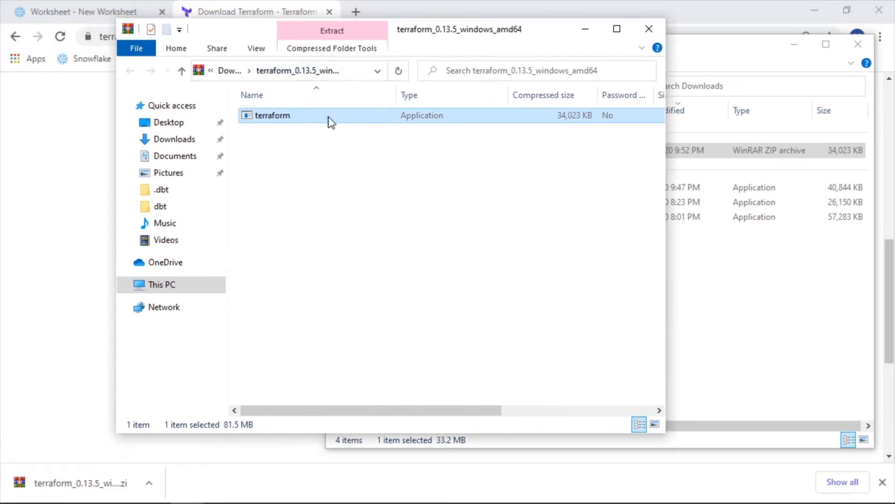
pyautogui.click(331, 48)
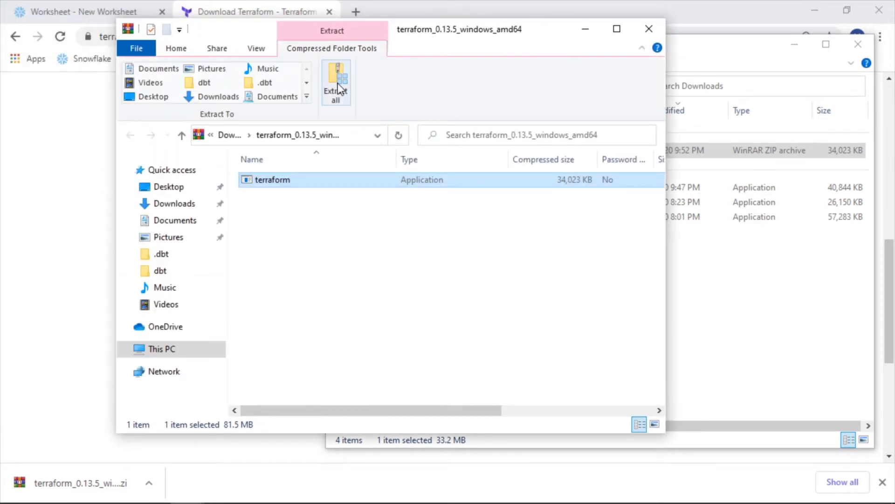
# Start Extract All and select a new C:\Program Files\Terraform folder as destination.
pyautogui.click(336, 83)
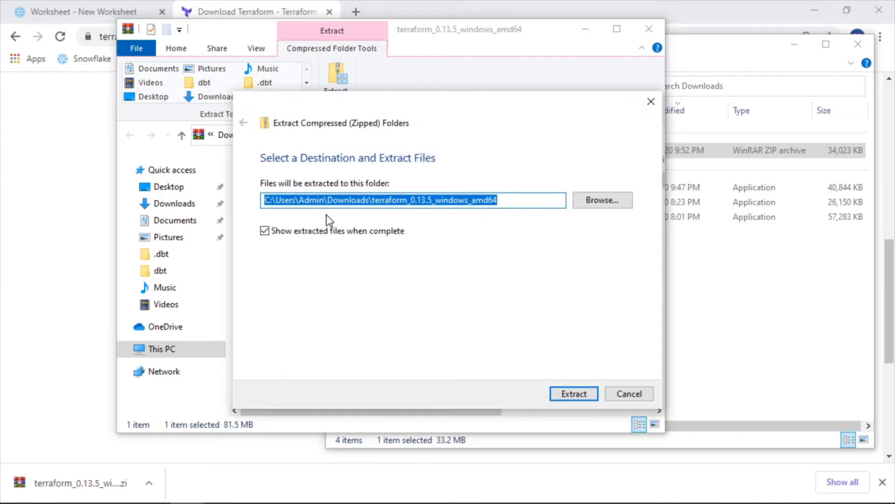
pyautogui.moveTo(404, 192)
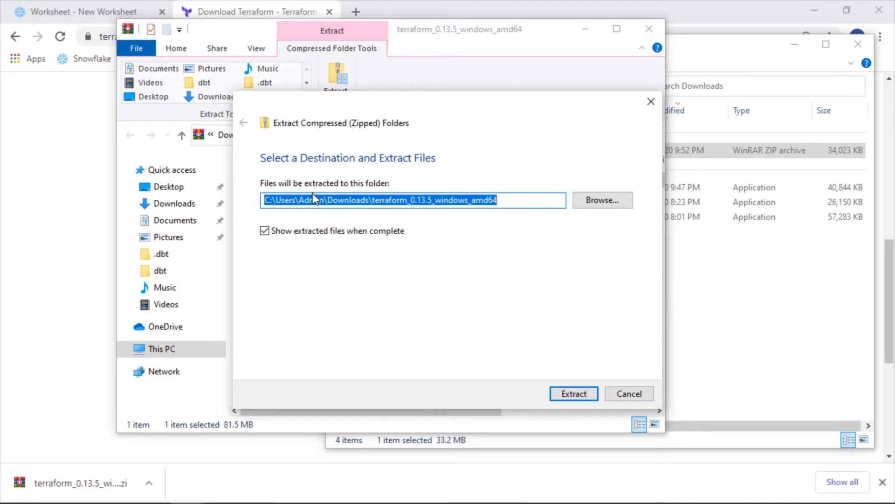
pyautogui.click(601, 200)
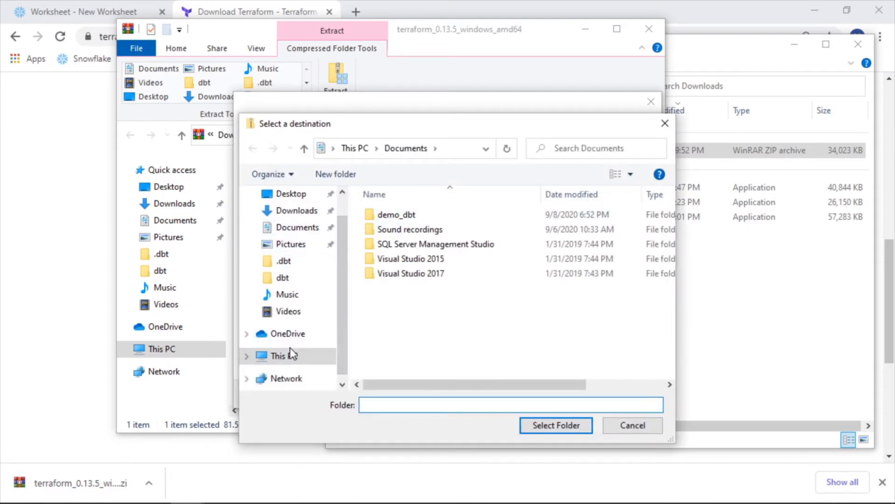
pyautogui.click(279, 355)
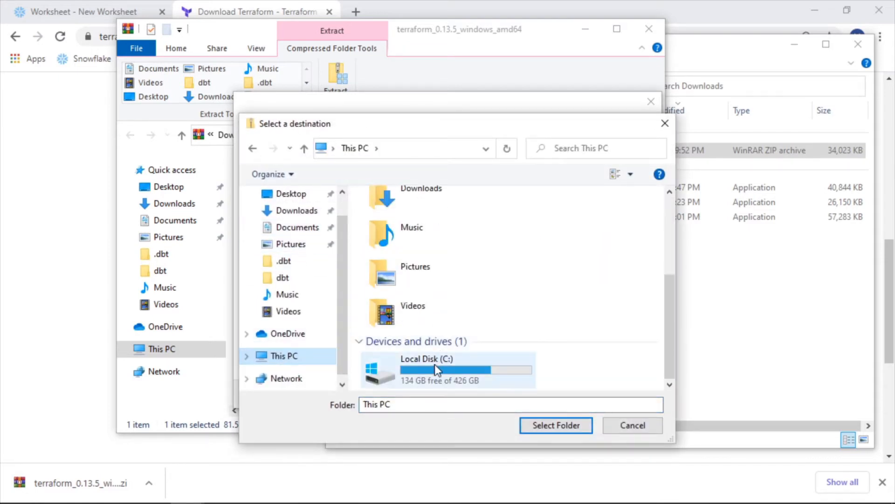
pyautogui.doubleClick(436, 368)
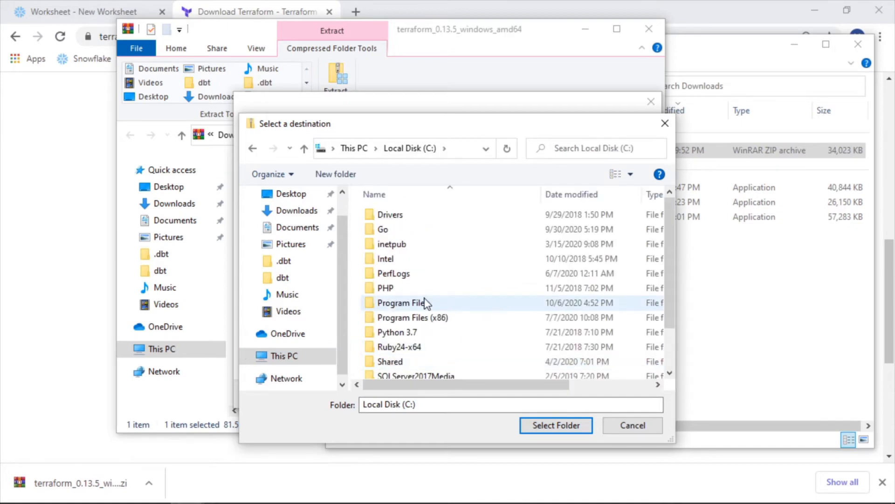
pyautogui.doubleClick(405, 303)
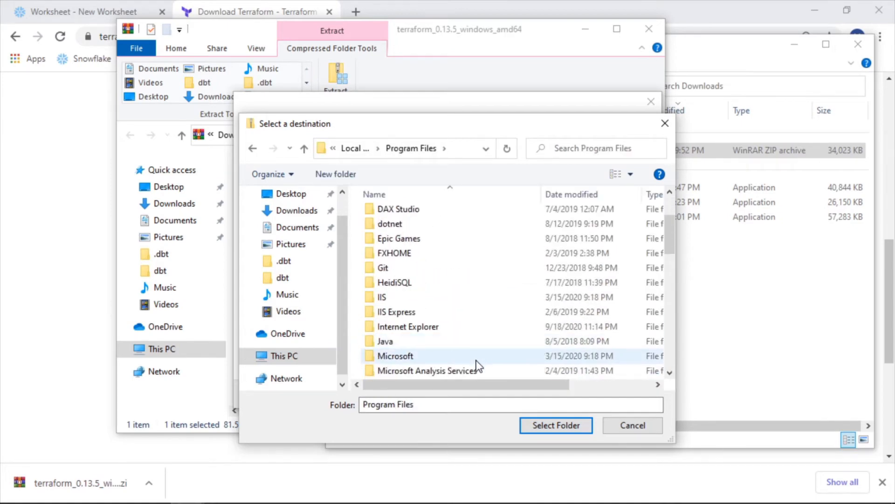
pyautogui.scroll(-3)
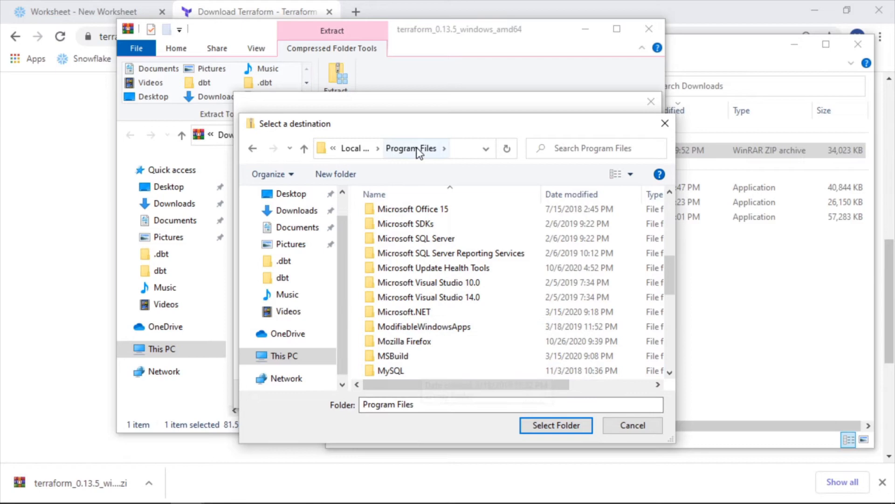
pyautogui.scroll(-3)
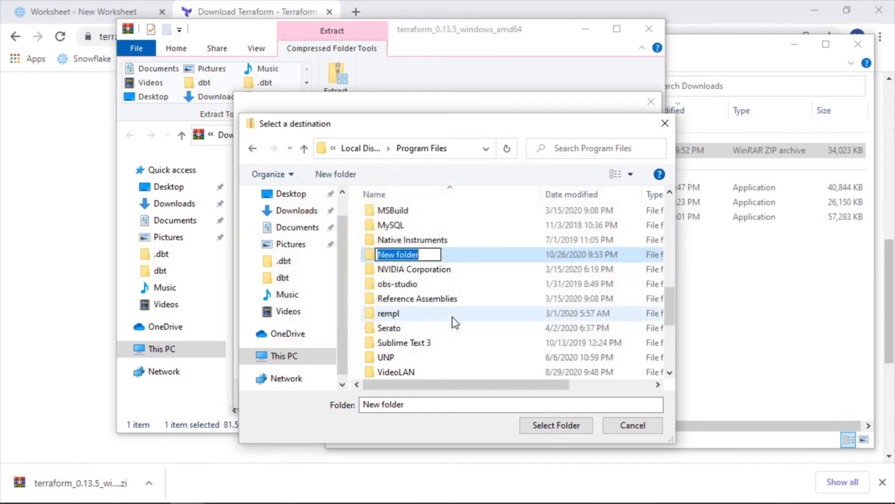
pyautogui.write('Terraform')
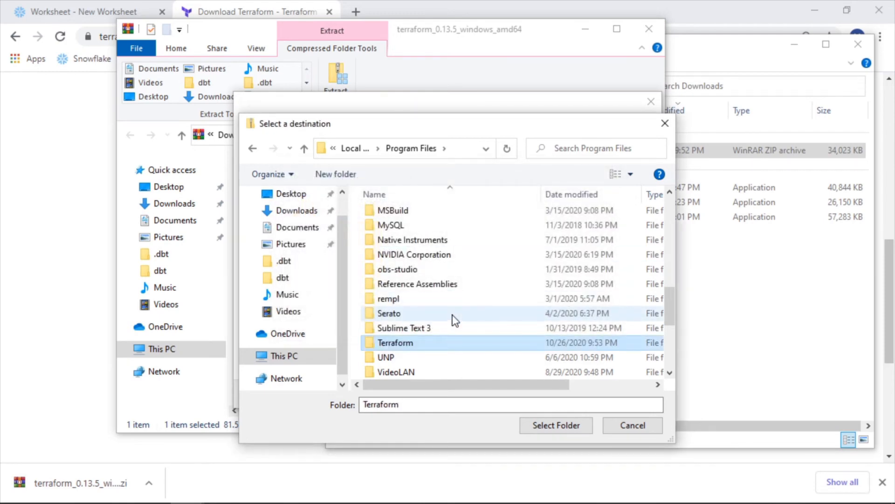
pyautogui.click(555, 425)
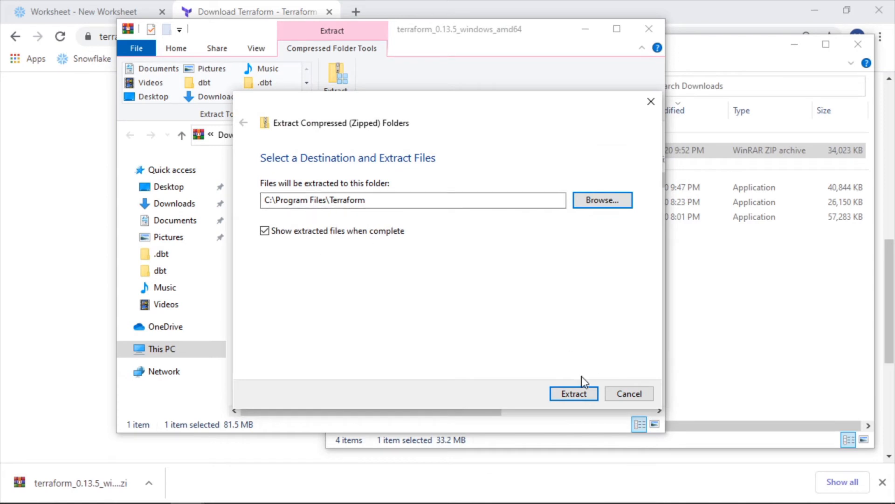
# Extract terraform into C:\Program Files\Terraform, granting administrator permission.
pyautogui.click(573, 394)
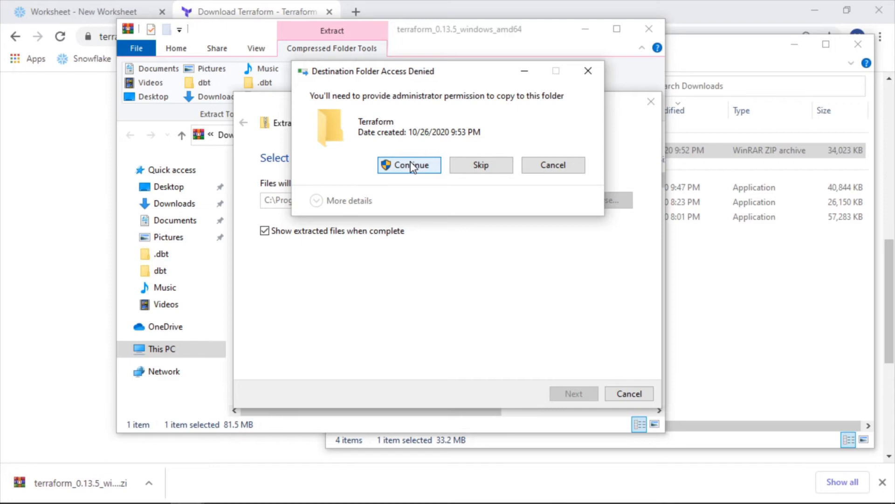
pyautogui.click(409, 165)
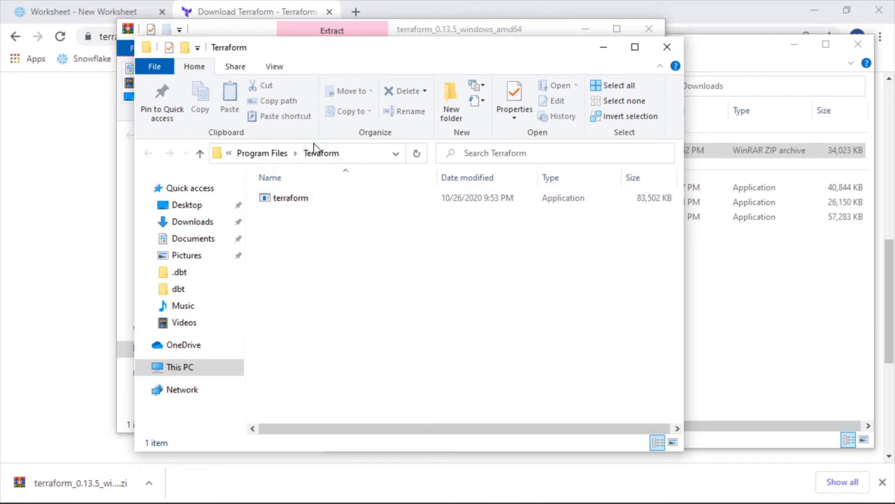
pyautogui.click(309, 153)
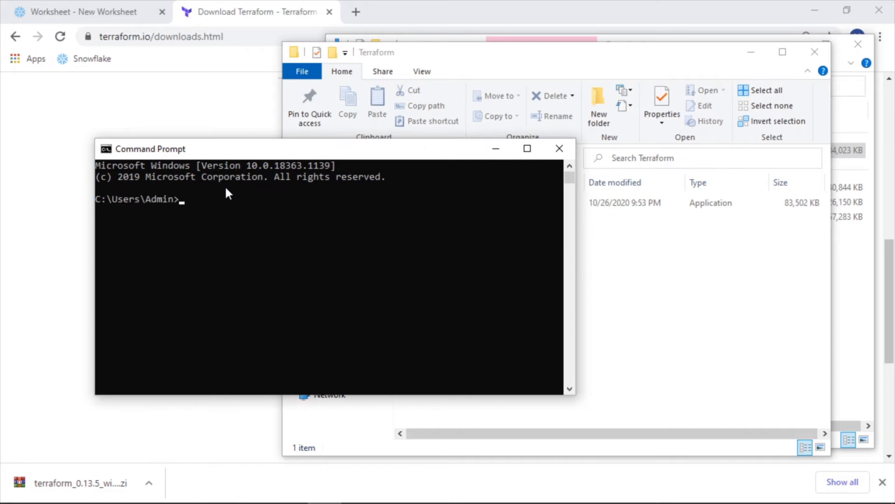
# Run terraform in cmd (not recognized), then search 'environ' to open system environment variables.
pyautogui.write('terraform')
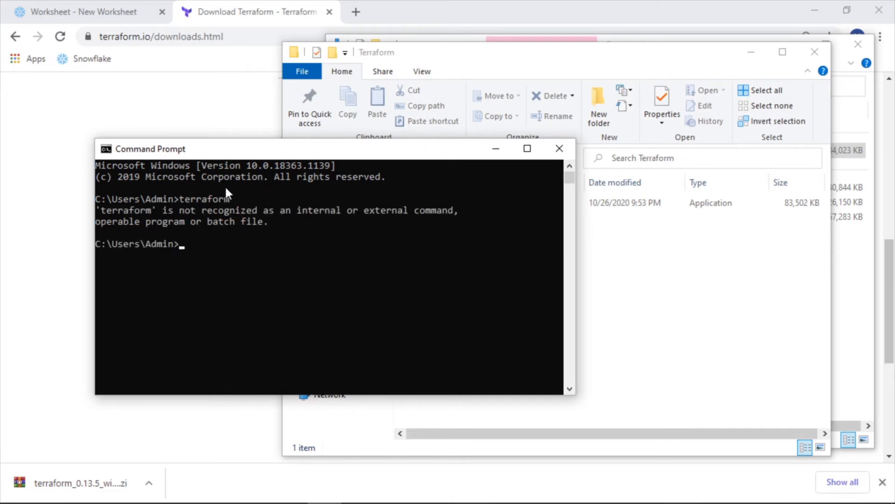
pyautogui.moveTo(341, 162)
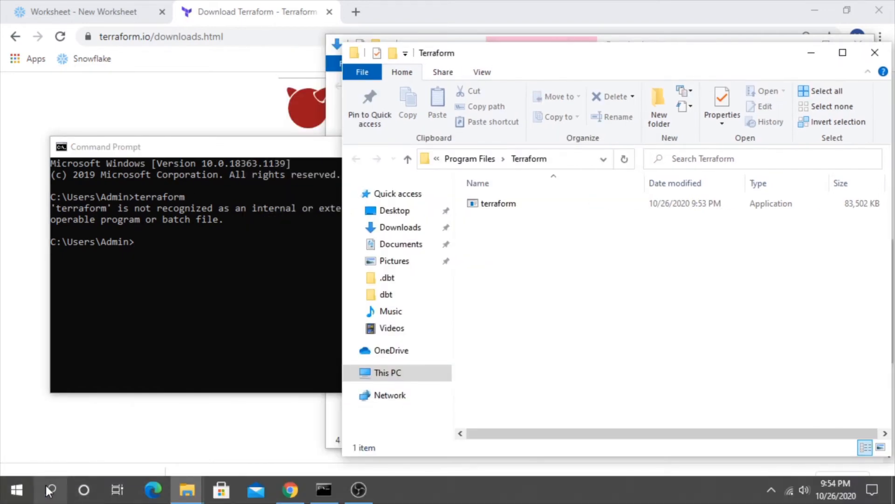
pyautogui.click(49, 489)
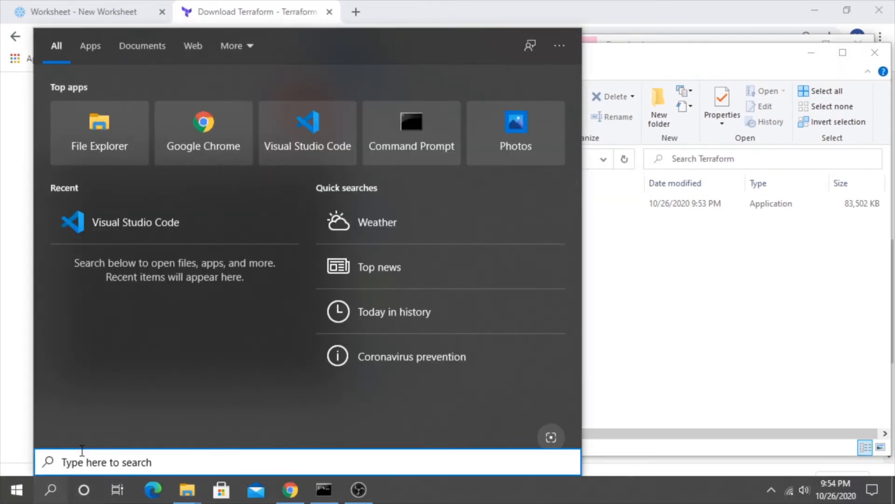
pyautogui.write('environ')
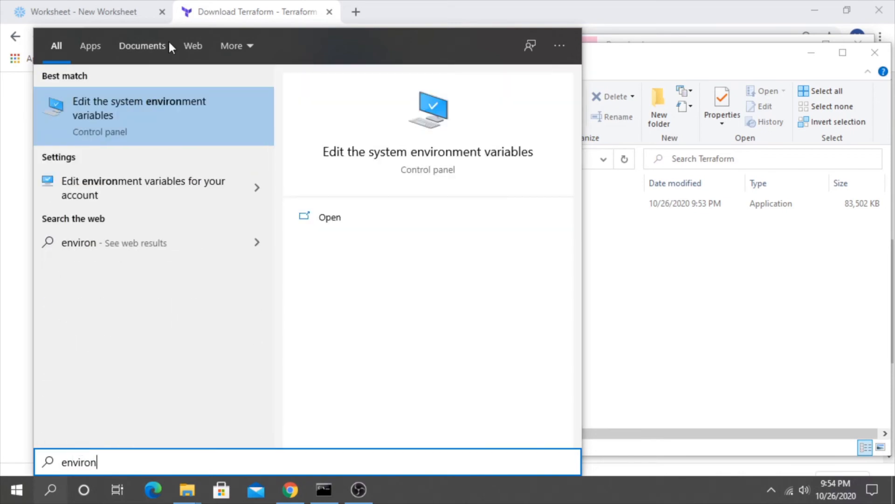
pyautogui.click(139, 108)
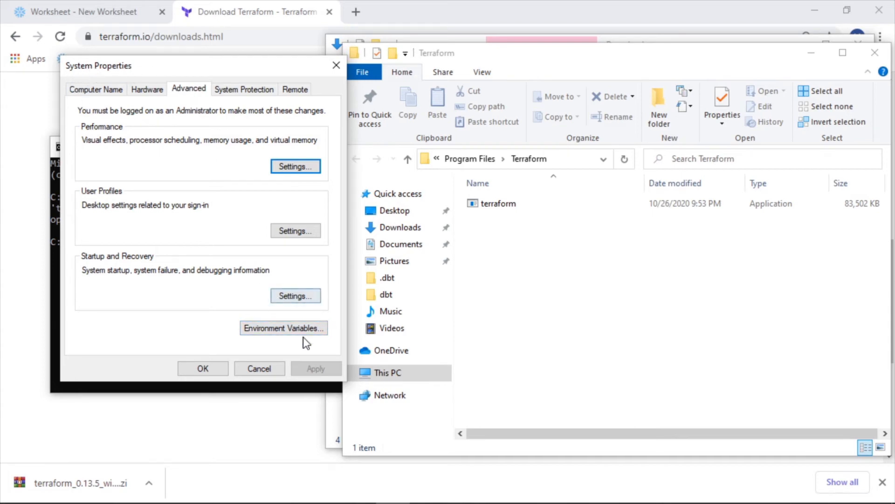
# Open Environment Variables and edit the Path entry under User variables.
pyautogui.click(283, 328)
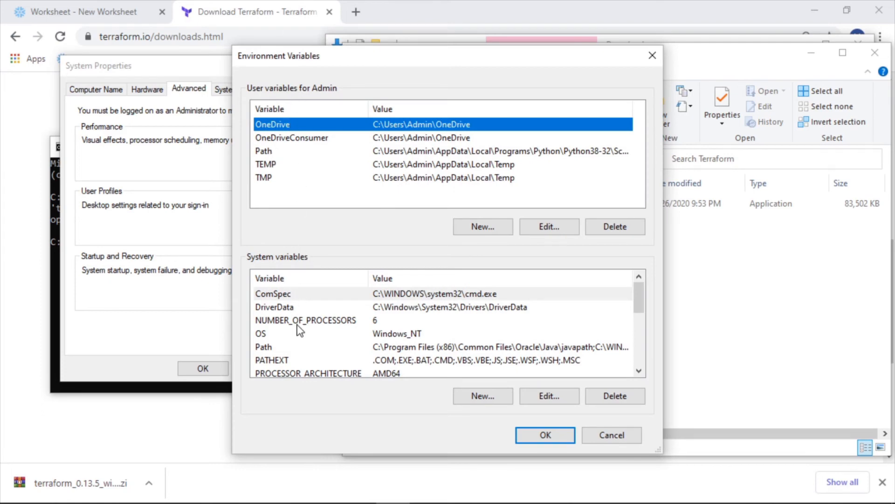
pyautogui.click(263, 151)
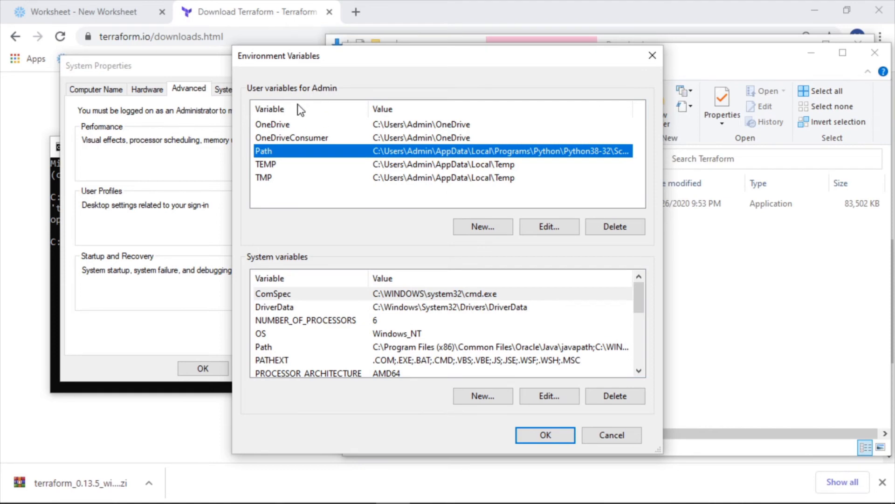
pyautogui.moveTo(280, 151)
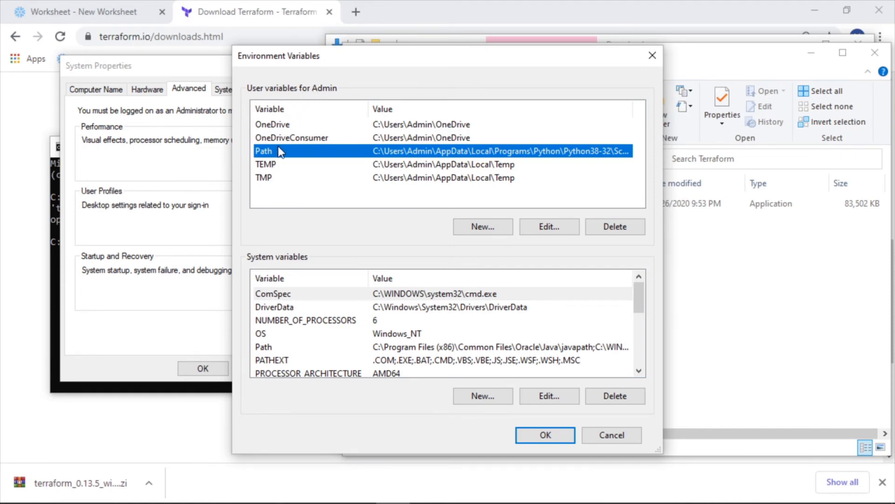
pyautogui.moveTo(342, 100)
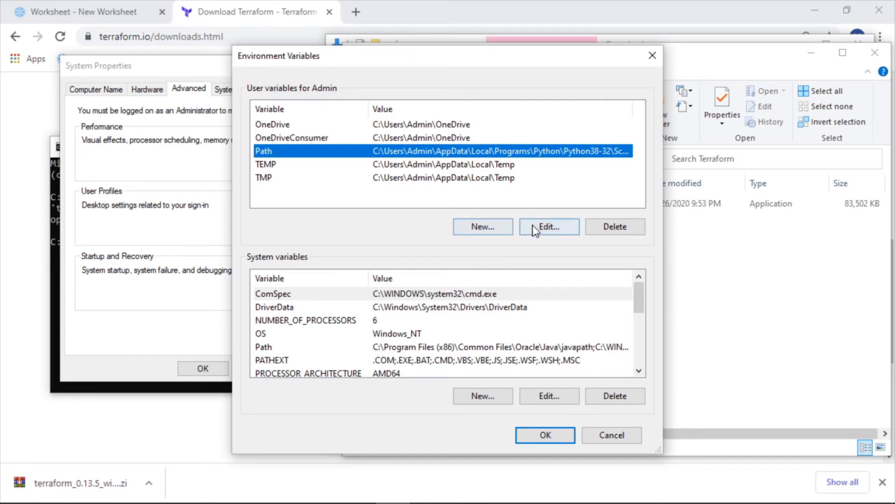
pyautogui.click(548, 226)
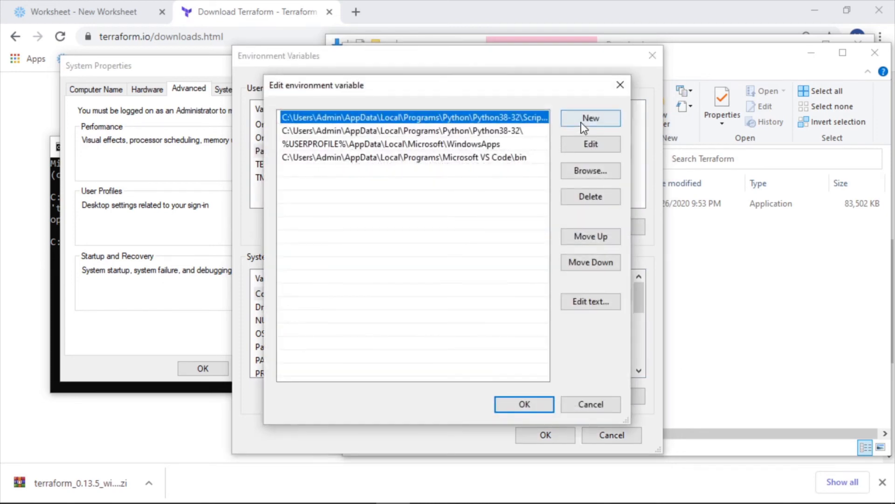
# Add a new Path entry for C:\Program Files\Terraform and save the changes.
pyautogui.click(591, 118)
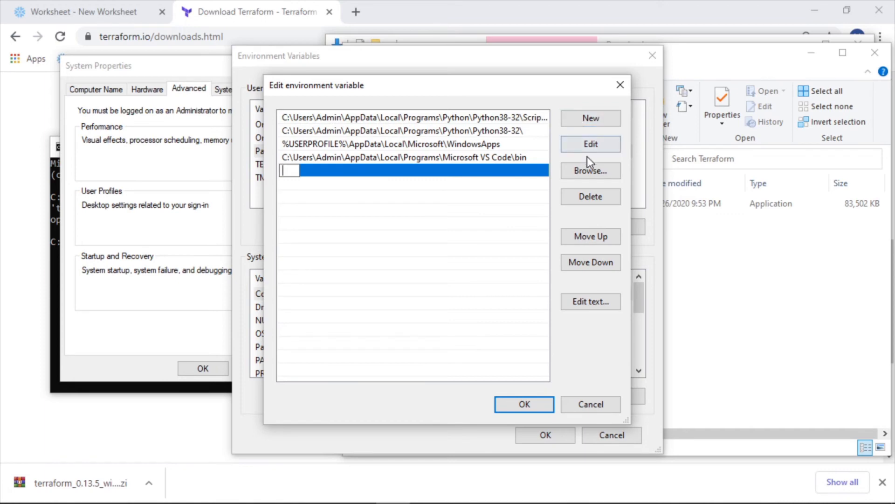
pyautogui.click(591, 170)
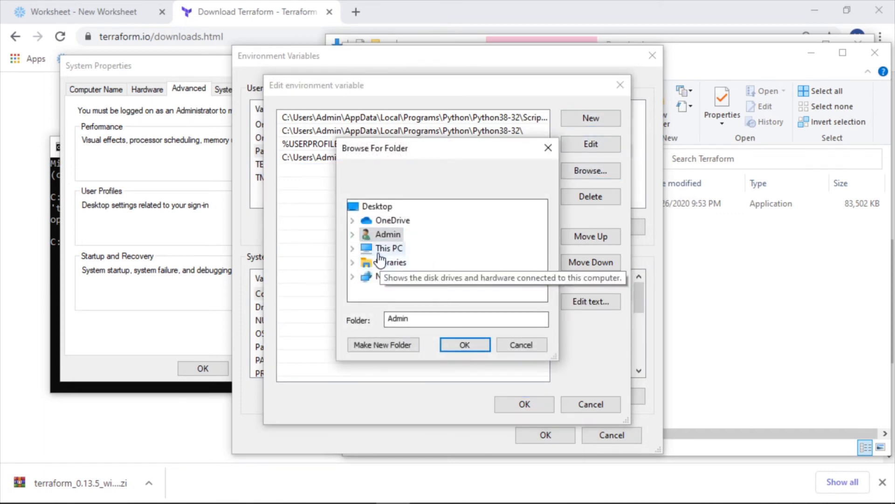
pyautogui.click(353, 248)
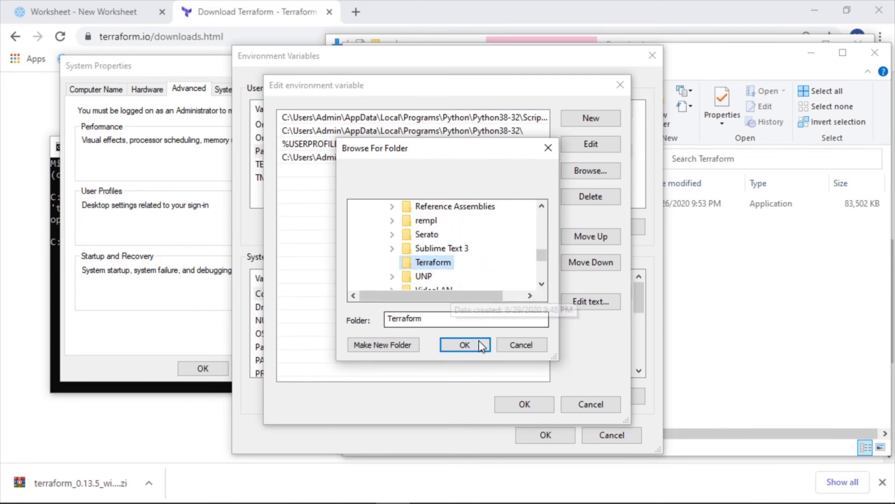
pyautogui.click(464, 344)
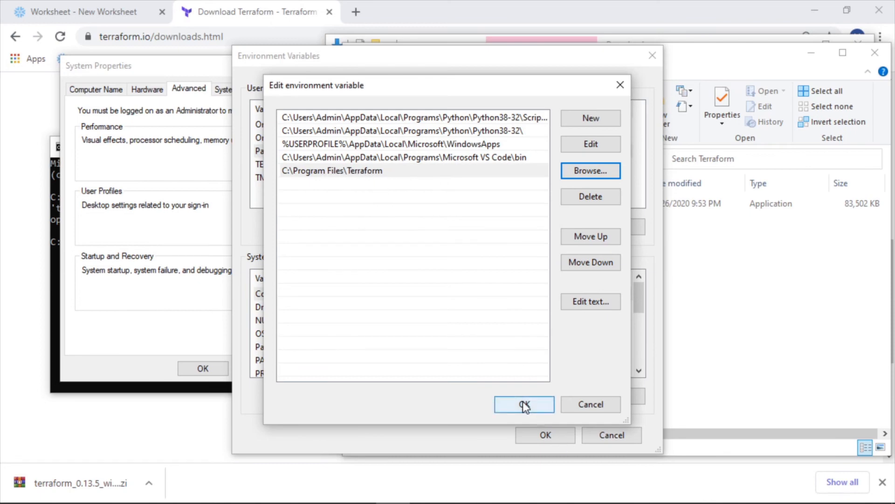
pyautogui.click(524, 405)
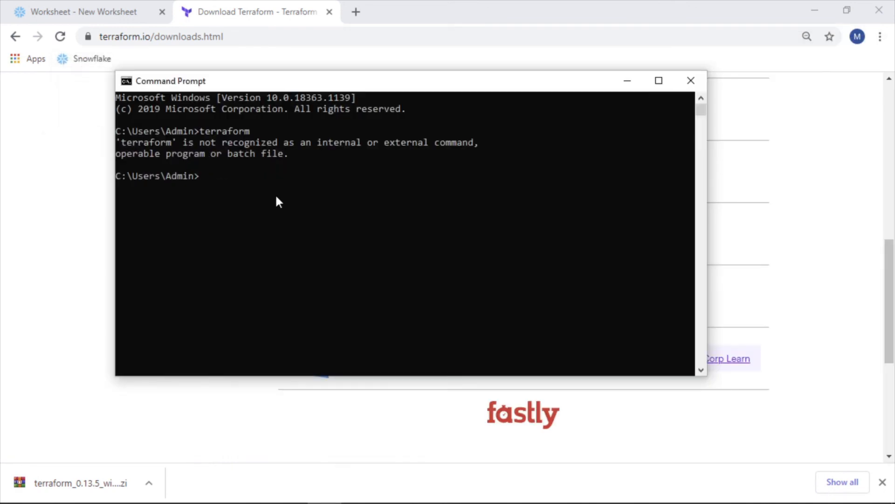
pyautogui.moveTo(349, 147)
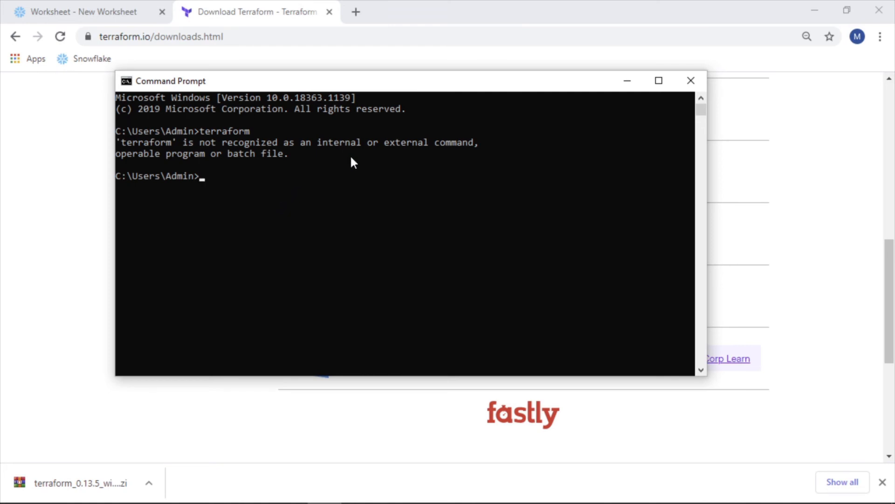
pyautogui.moveTo(691, 81)
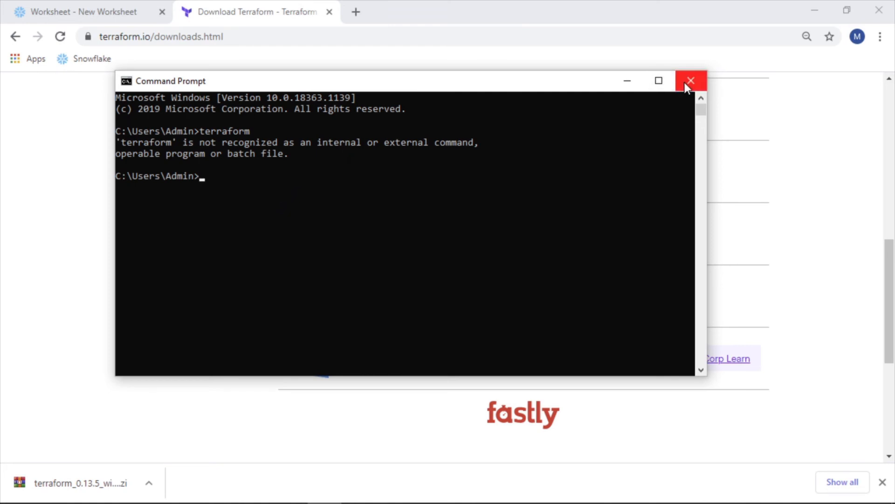
# Close the old Command Prompt and type terraform in a new window.
pyautogui.click(690, 80)
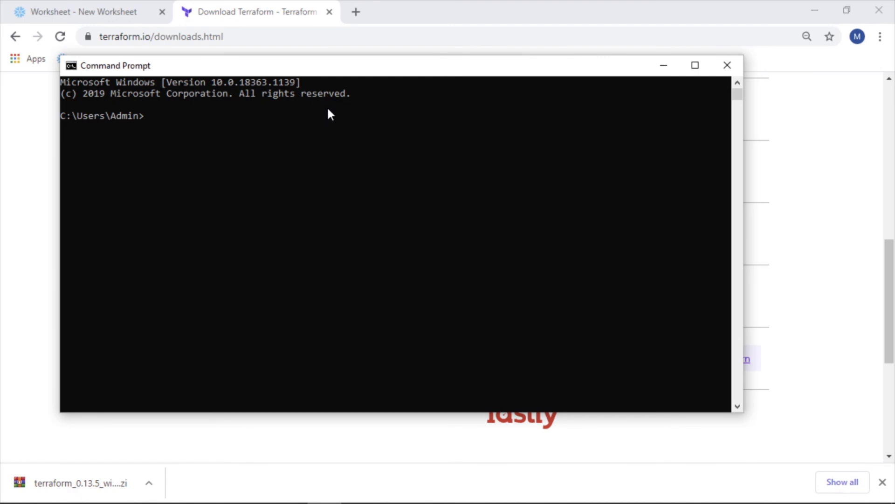
pyautogui.write('te')
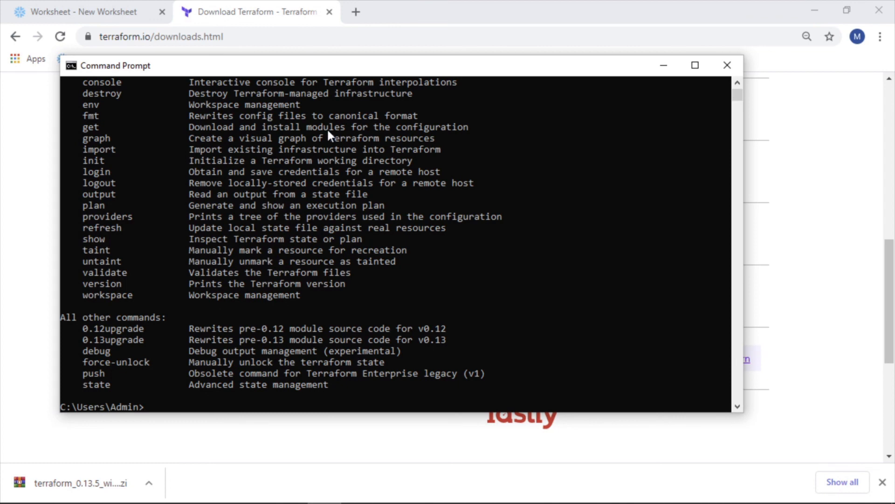
pyautogui.write('terrao')
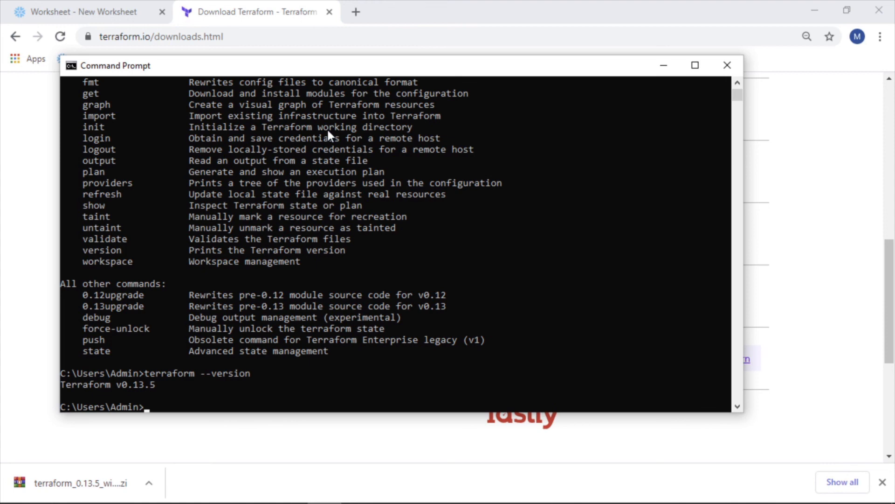
pyautogui.moveTo(263, 12)
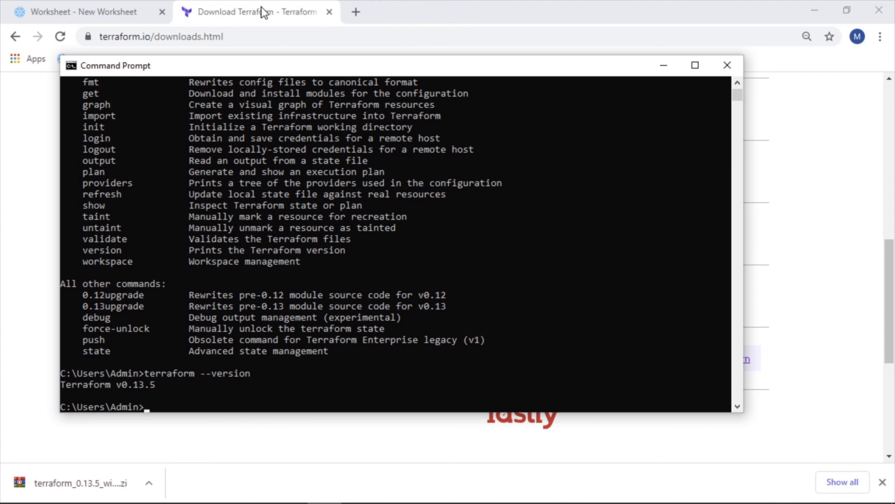